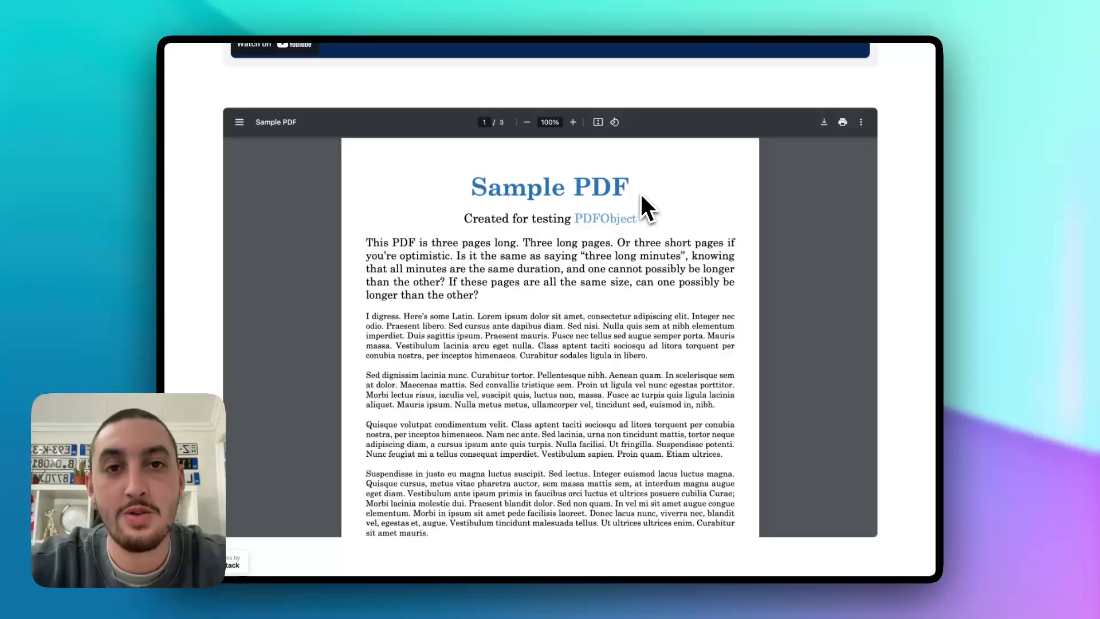
Step: Go to the Home page with the #142 Embed PDFs section in the Webflow Designer
scroll(down, 3)
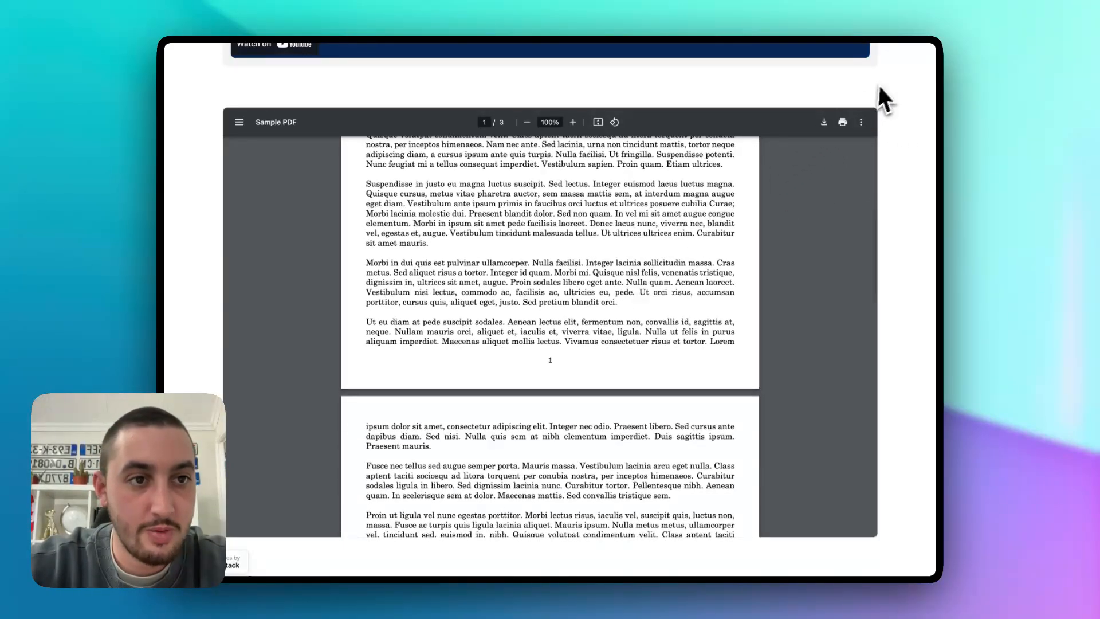
scroll(down, 3)
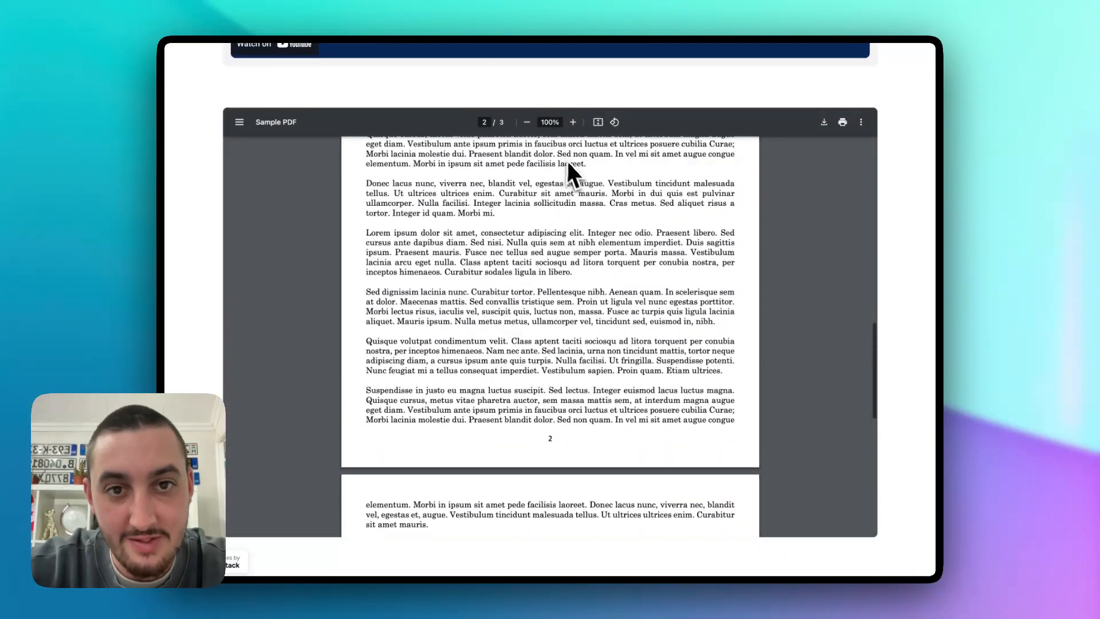
click(862, 121)
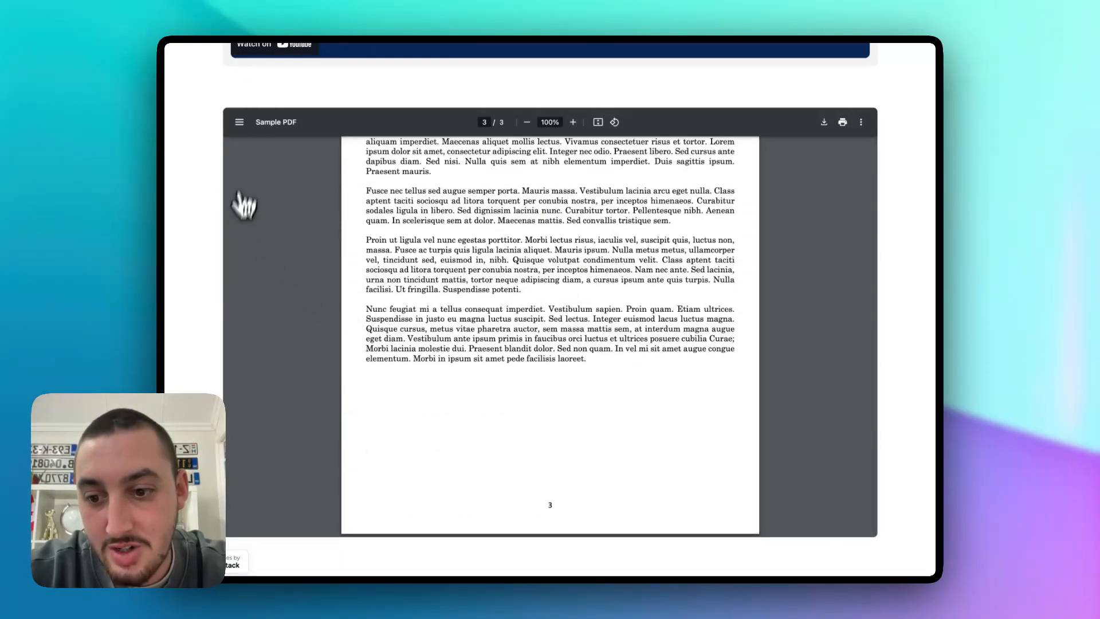
mouse_move(234, 551)
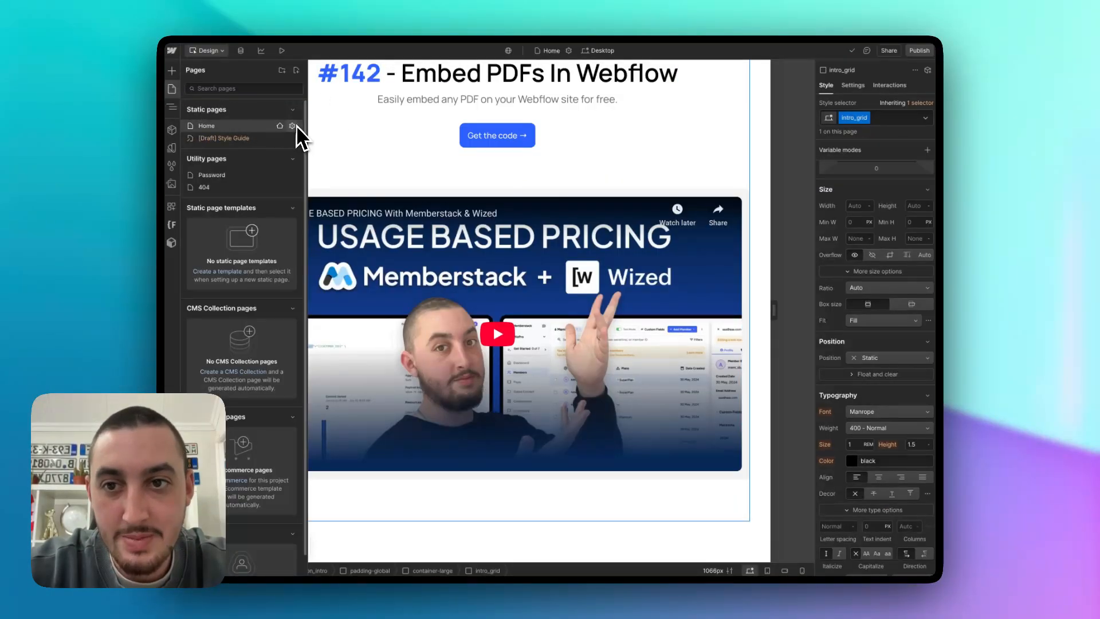
click(292, 126)
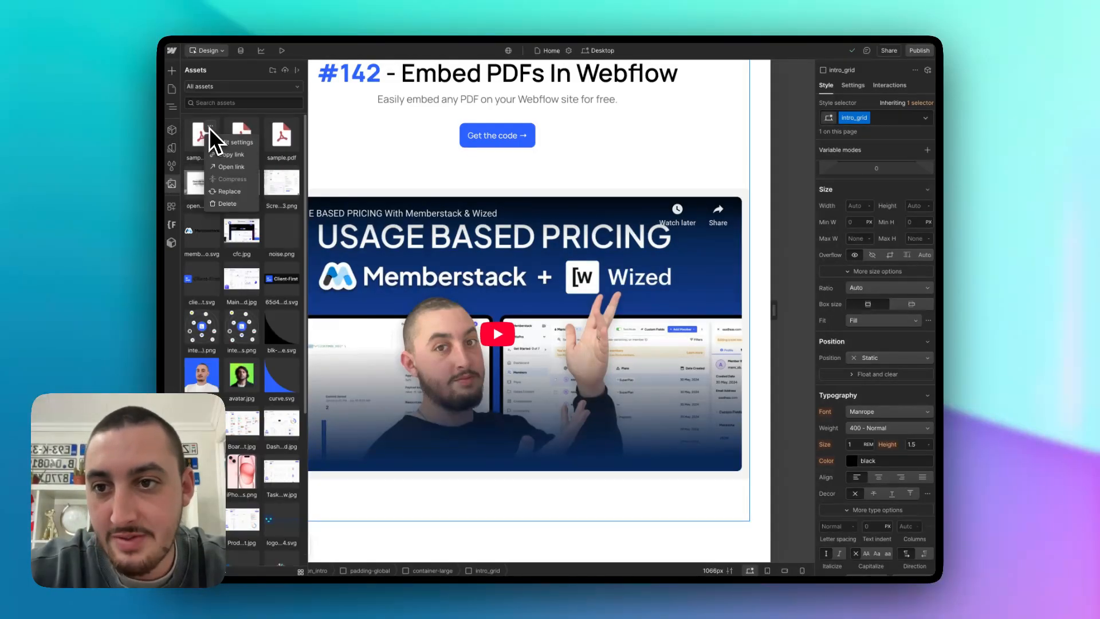
Step: Copy the link of the uploaded sample.pdf asset from the Assets panel
click(232, 155)
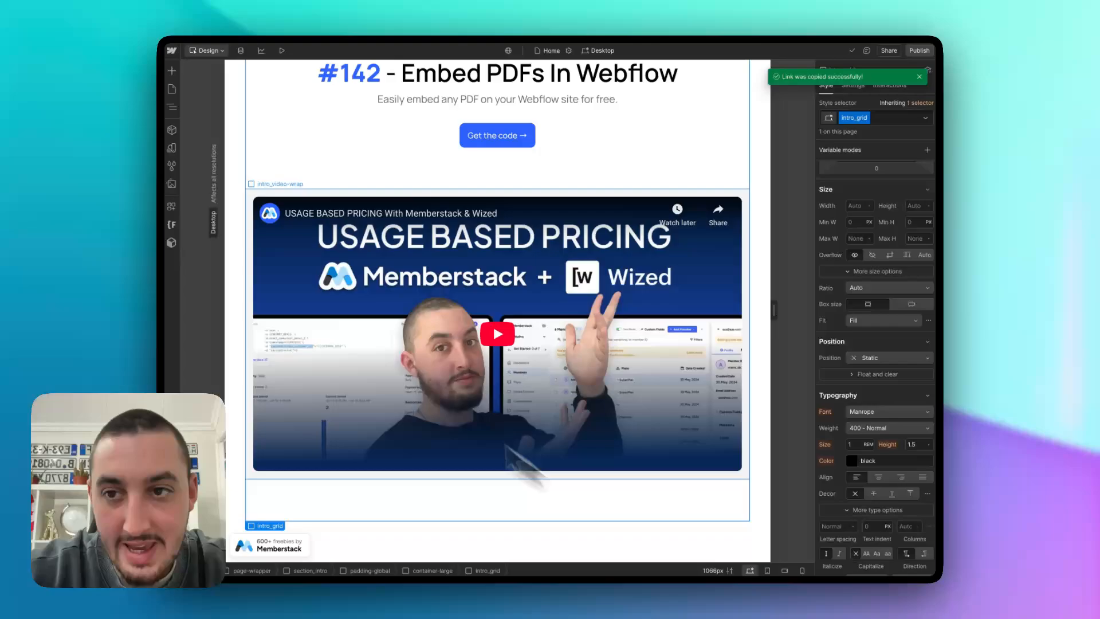